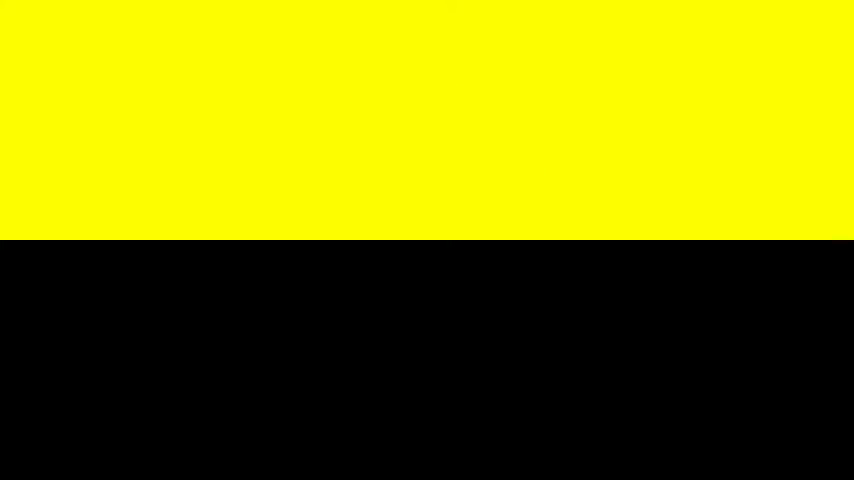
Step: Scroll the mobile feed of Letter Factory Adventures results past the Letter Machine Rescue Team Part 2 video
drag(170, 228, 628, 228)
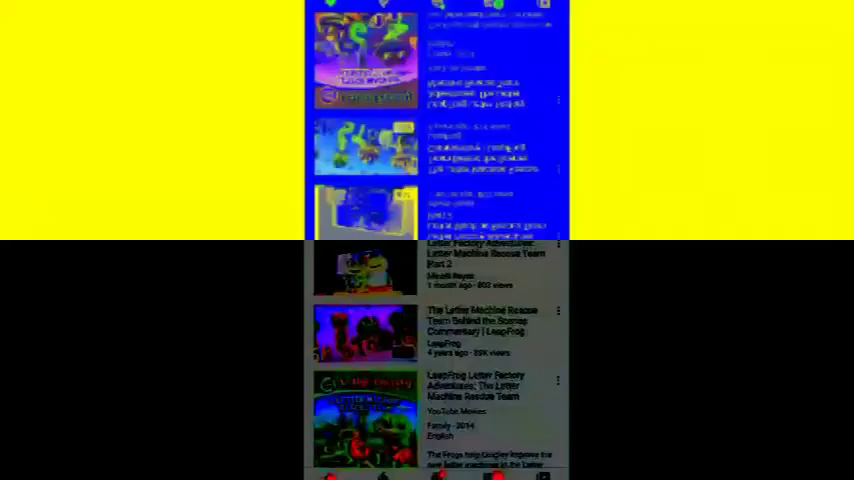
scroll(down, 3)
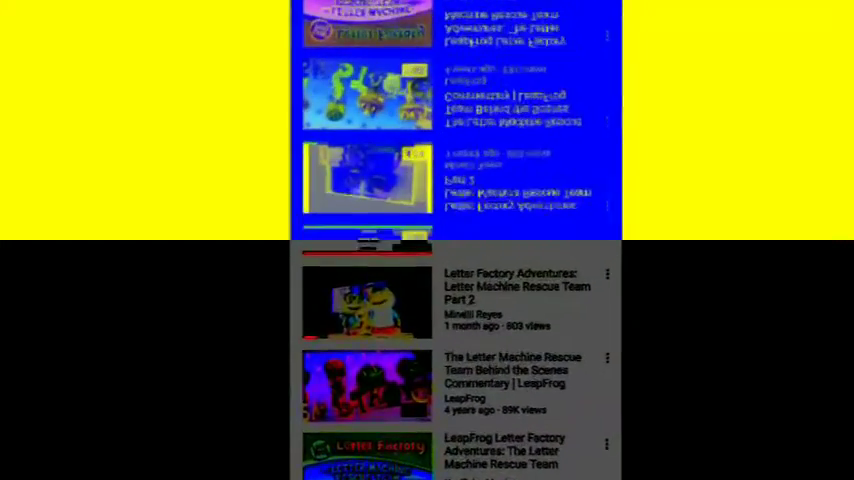
scroll(down, 3)
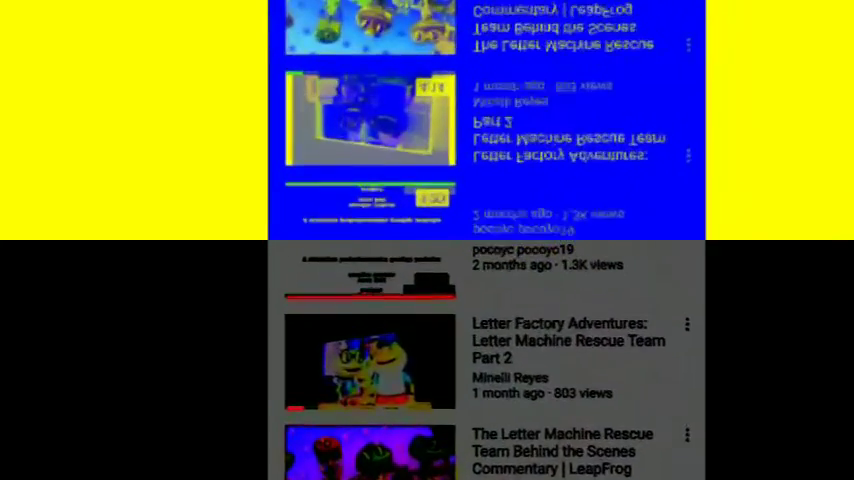